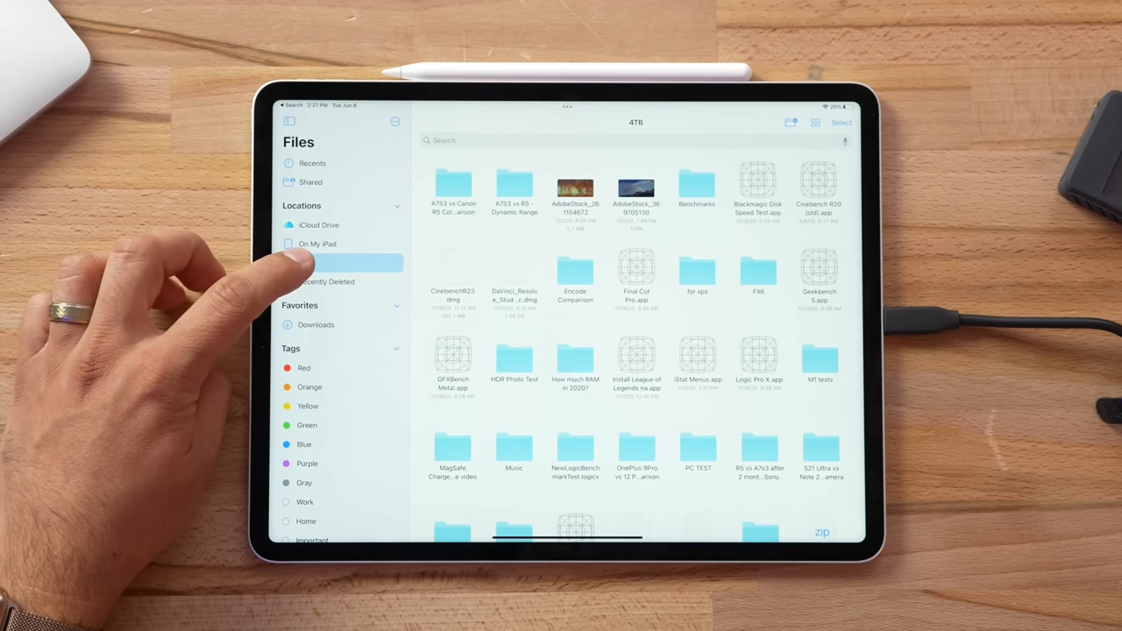
Show the On My iPad location with its GarageBand, Keynote, Numbers and Pages folders.
click(330, 263)
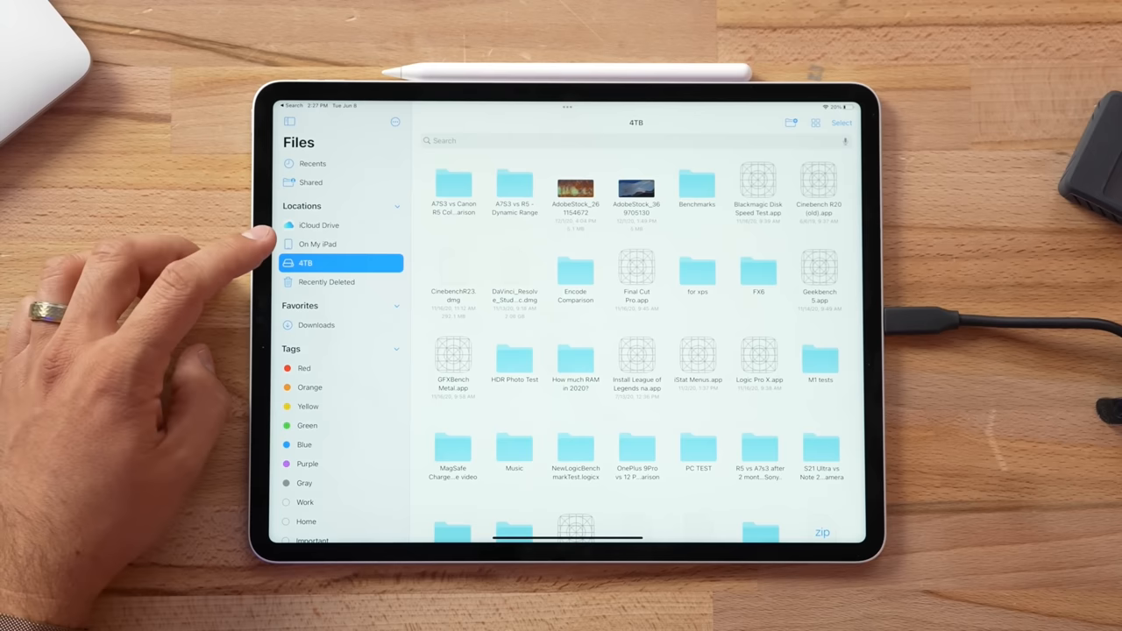
click(318, 243)
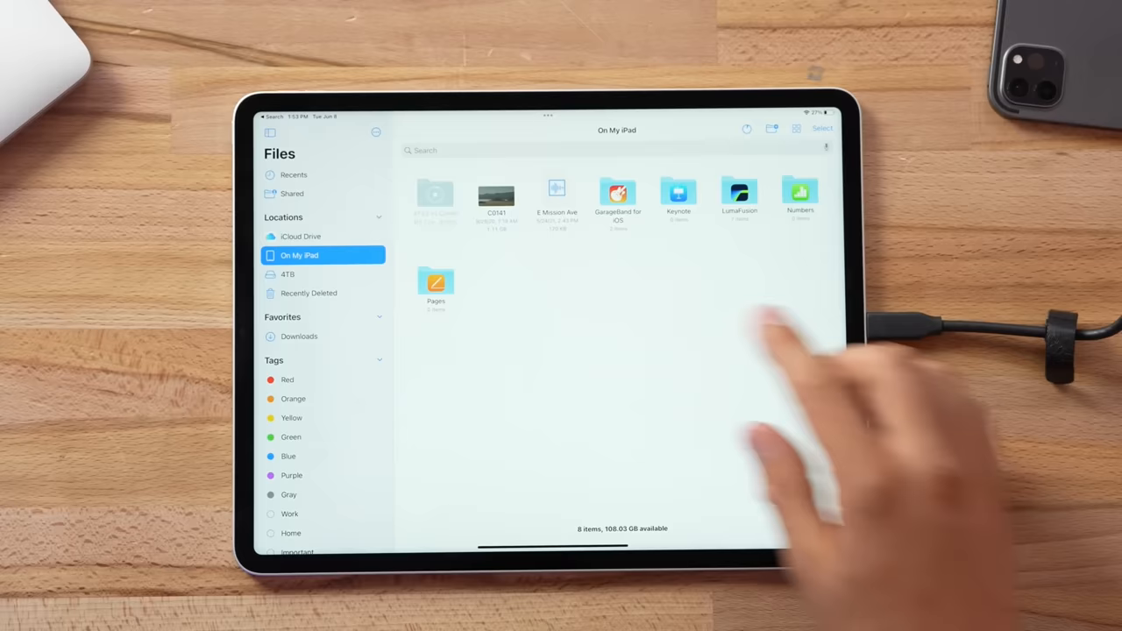